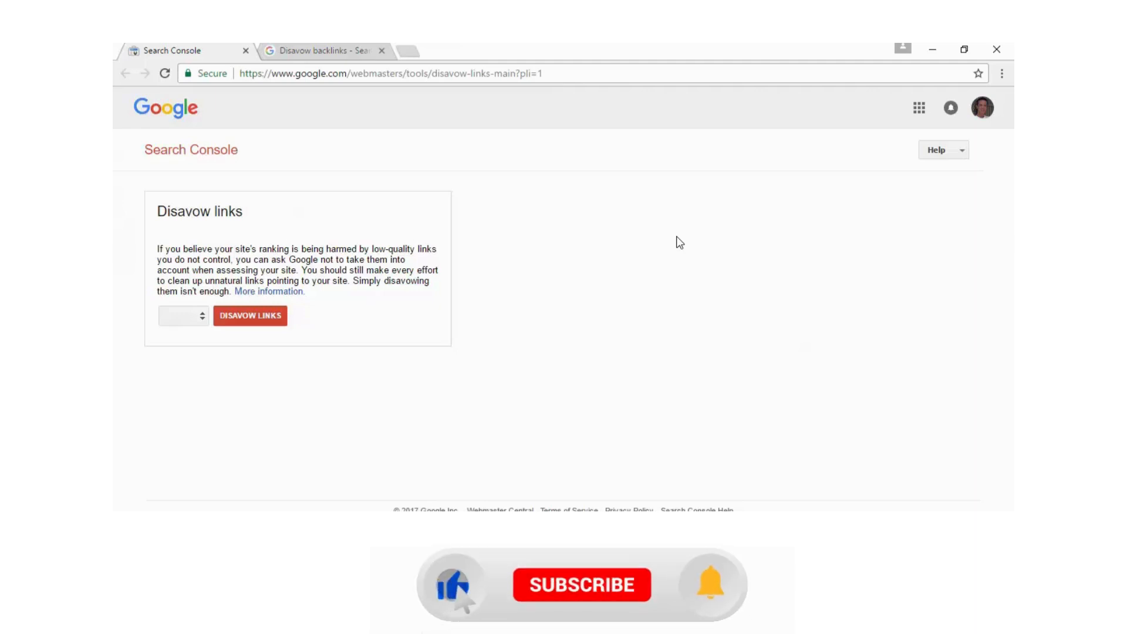
# Step: Bring the 'Disavow backlinks' Search Console Help article to the front in the browser
pyautogui.click(582, 584)
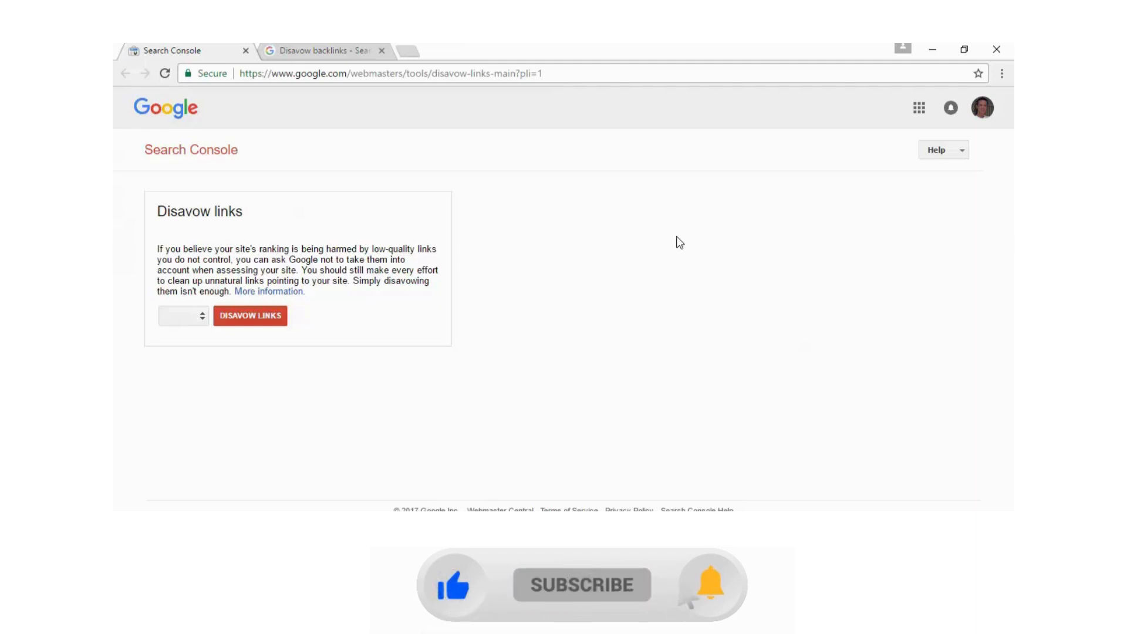
pyautogui.click(269, 291)
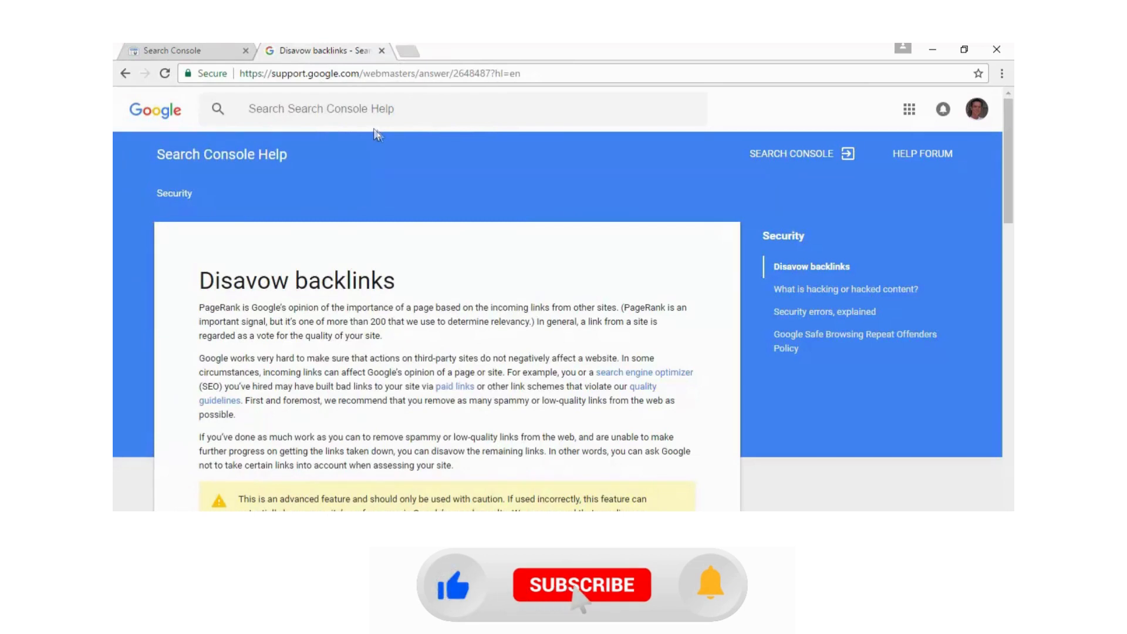
pyautogui.click(582, 585)
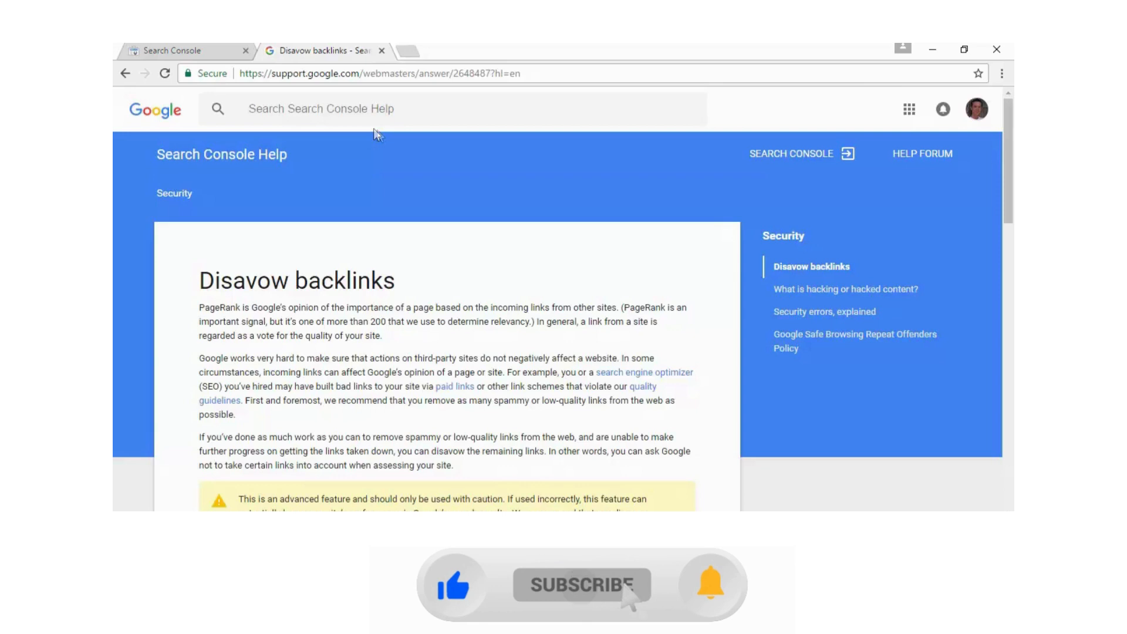
pyautogui.click(709, 585)
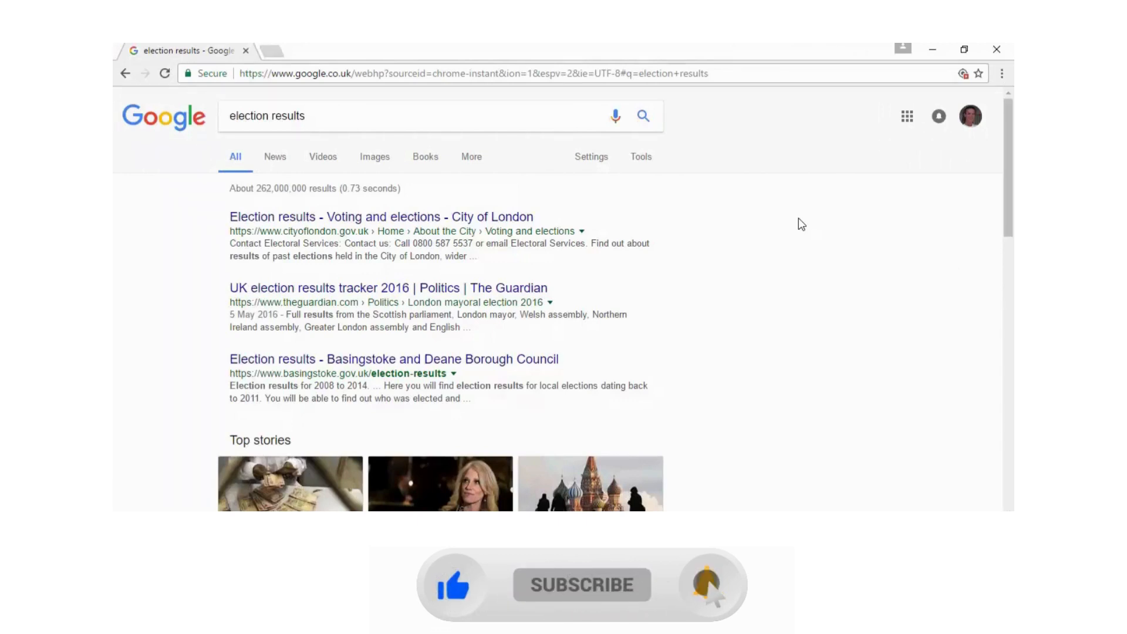
# Step: Filter the 'election results' Google search to News results only
pyautogui.click(707, 585)
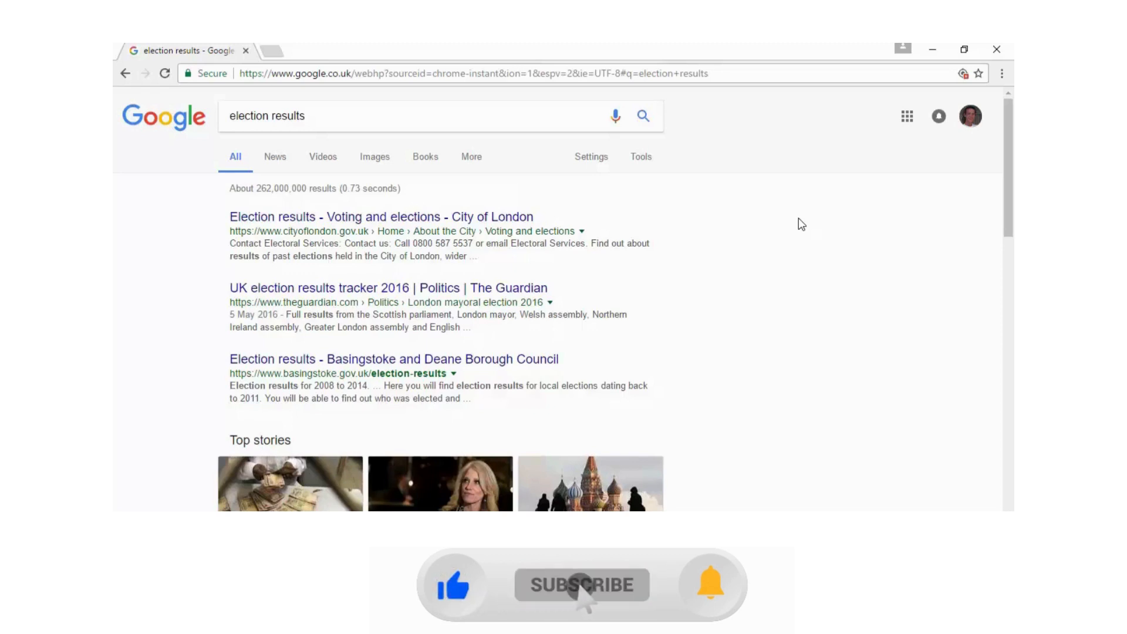
pyautogui.moveTo(708, 583)
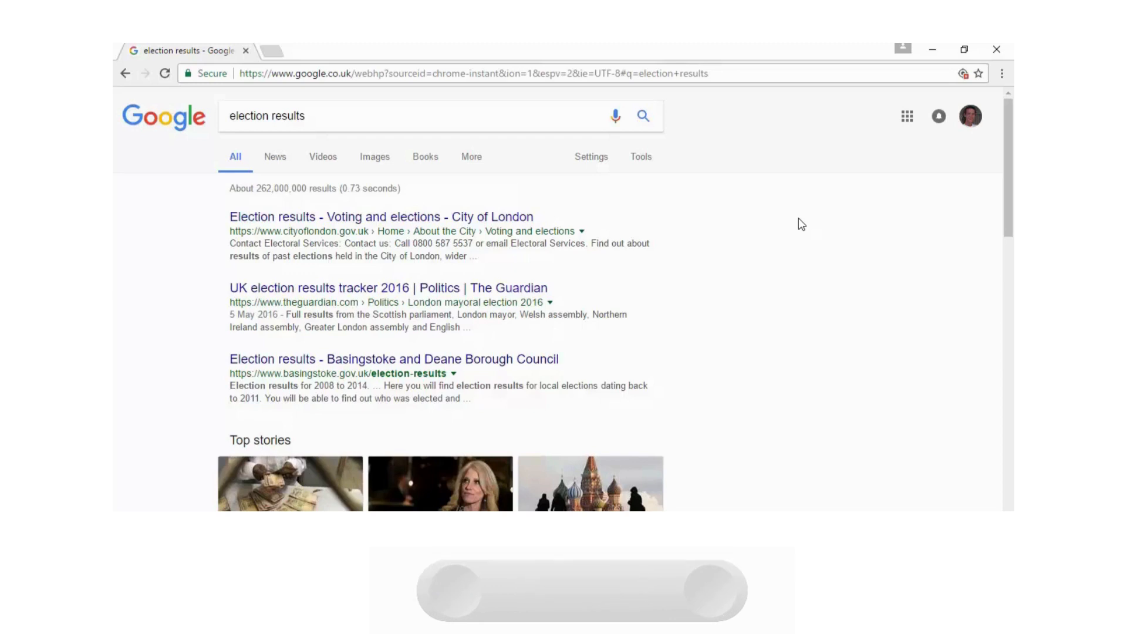
pyautogui.click(273, 156)
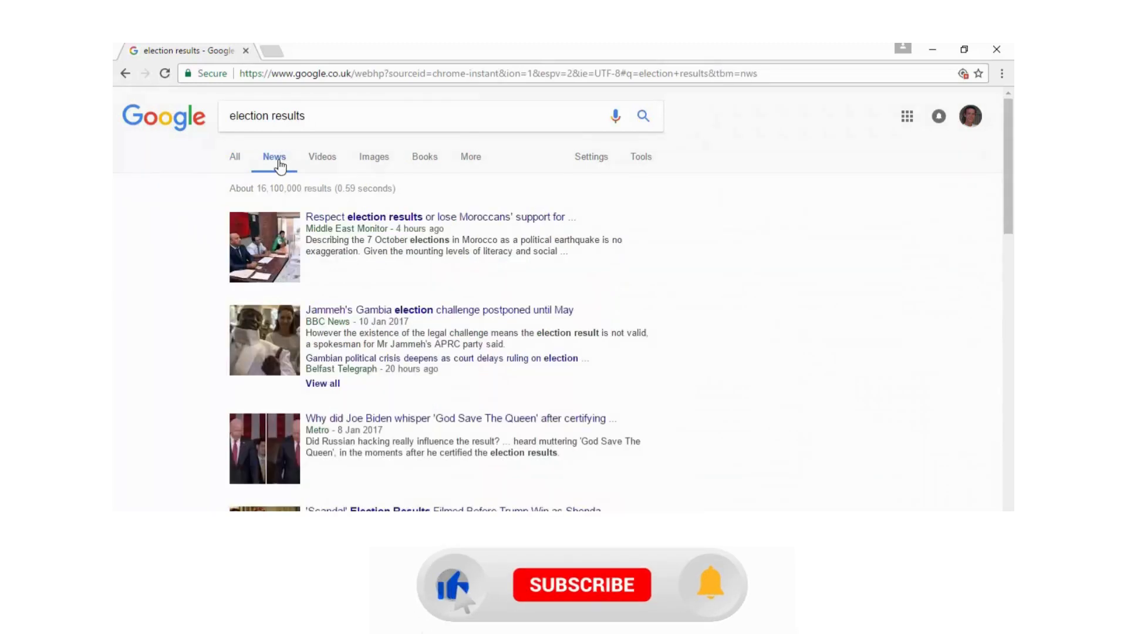
pyautogui.click(581, 584)
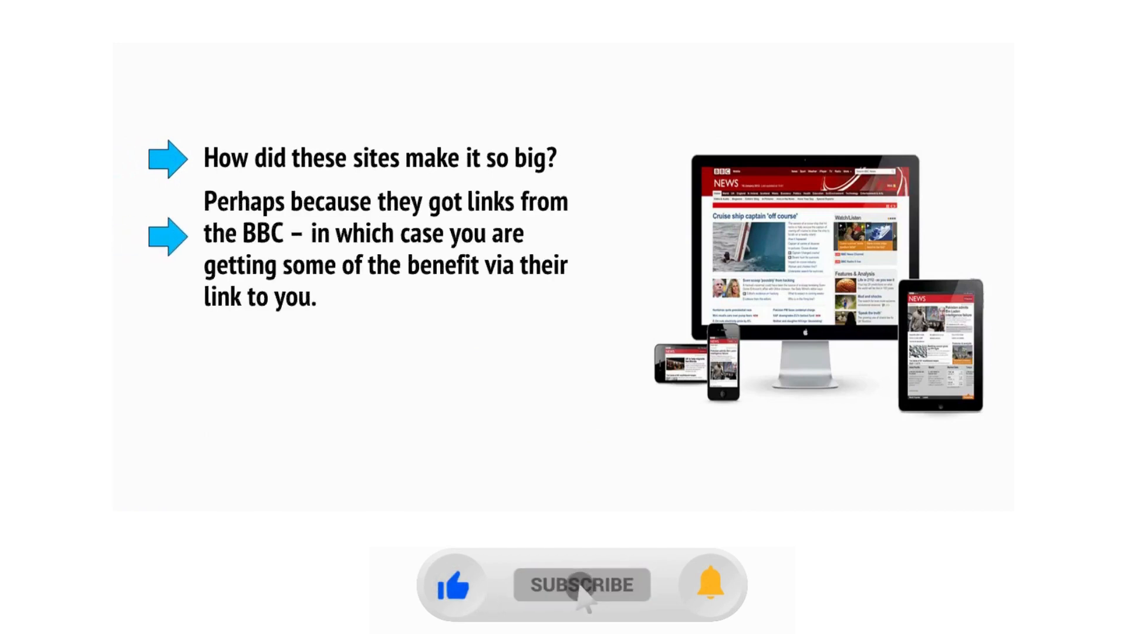
pyautogui.click(579, 584)
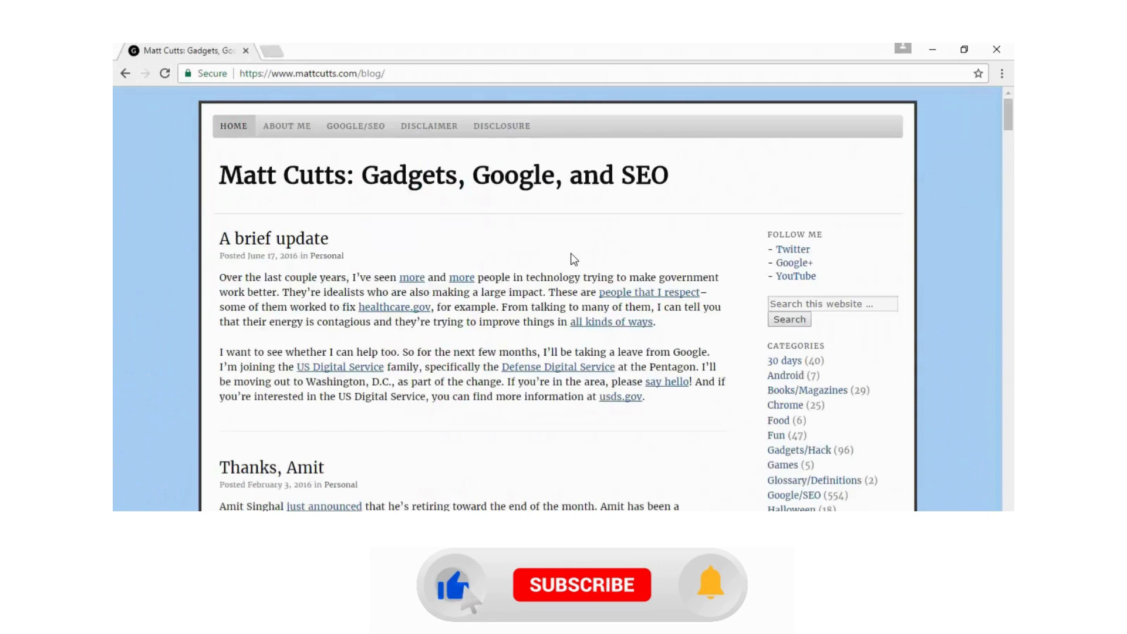
pyautogui.click(581, 584)
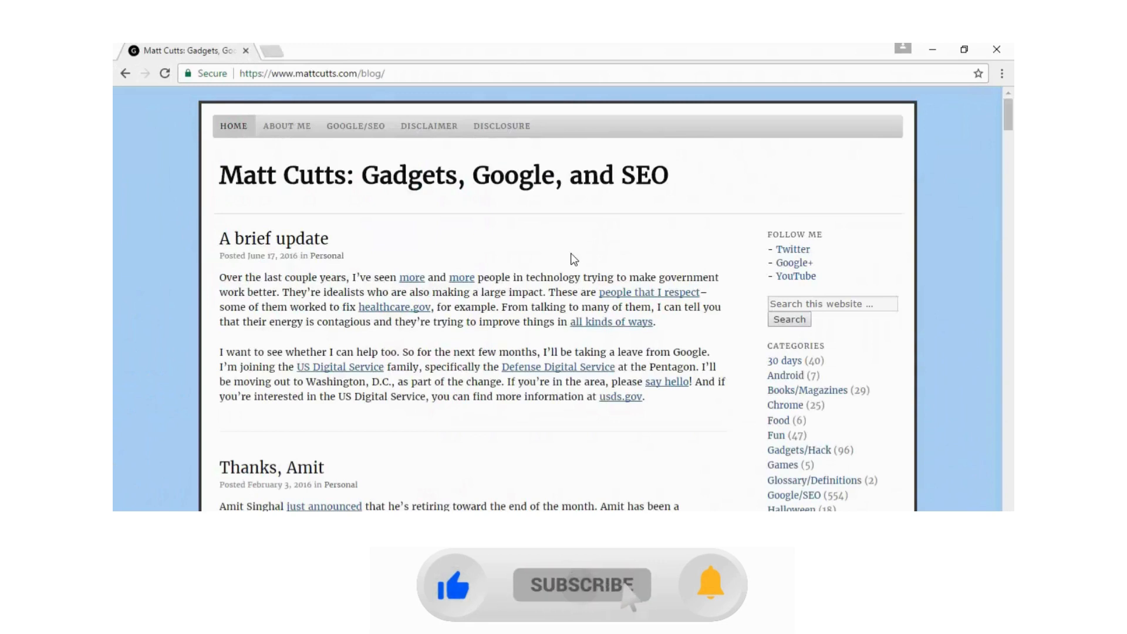
pyautogui.click(711, 584)
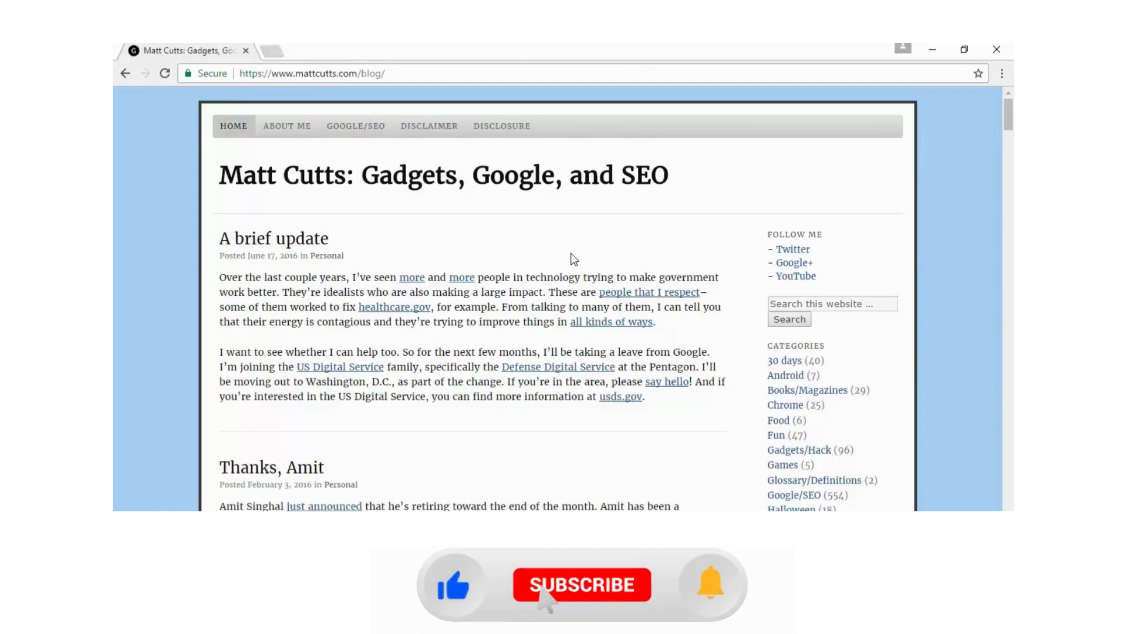
pyautogui.click(581, 585)
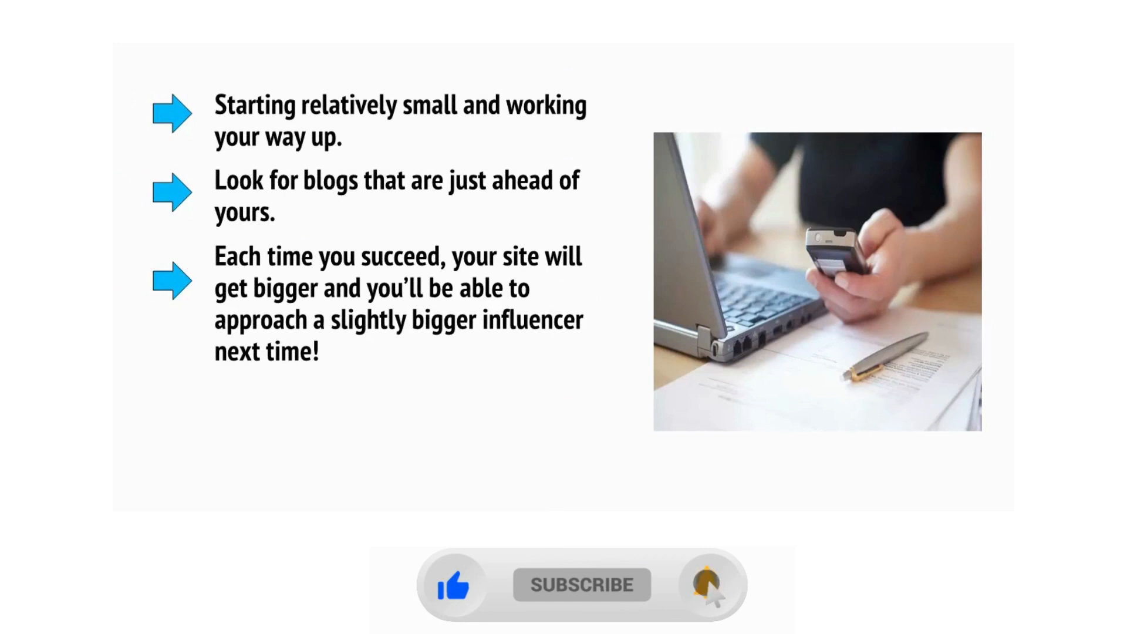
# Step: Advance the slideshow to the 'Starting relatively small and working your way up' slide
pyautogui.click(708, 583)
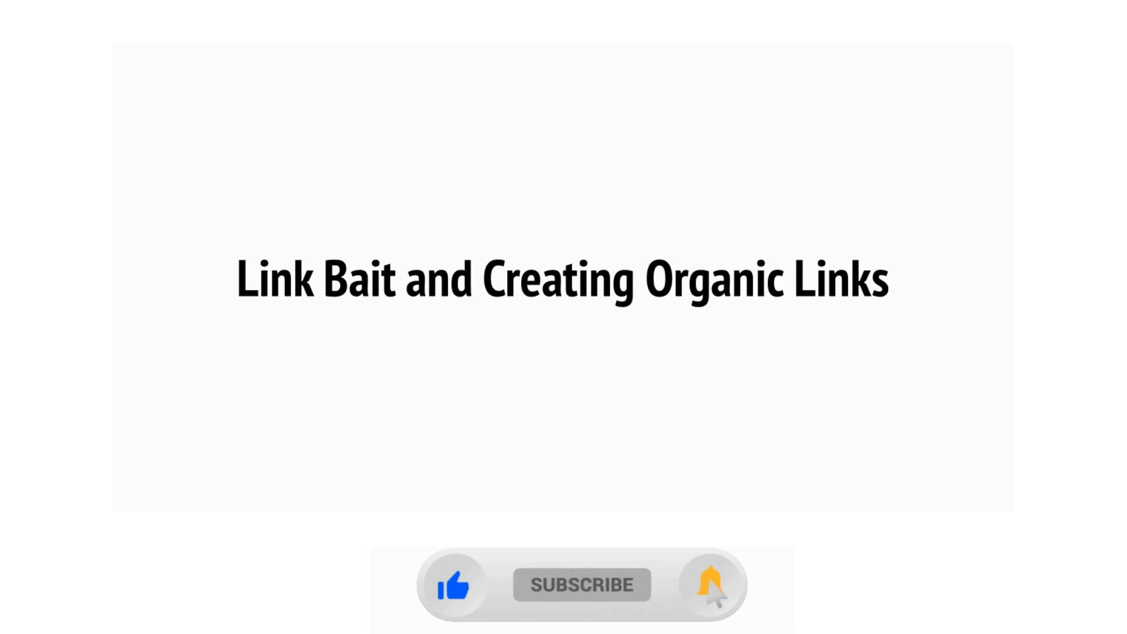
# Step: Advance to the 'Link Bait and Creating Organic Links' section title slide
pyautogui.click(711, 585)
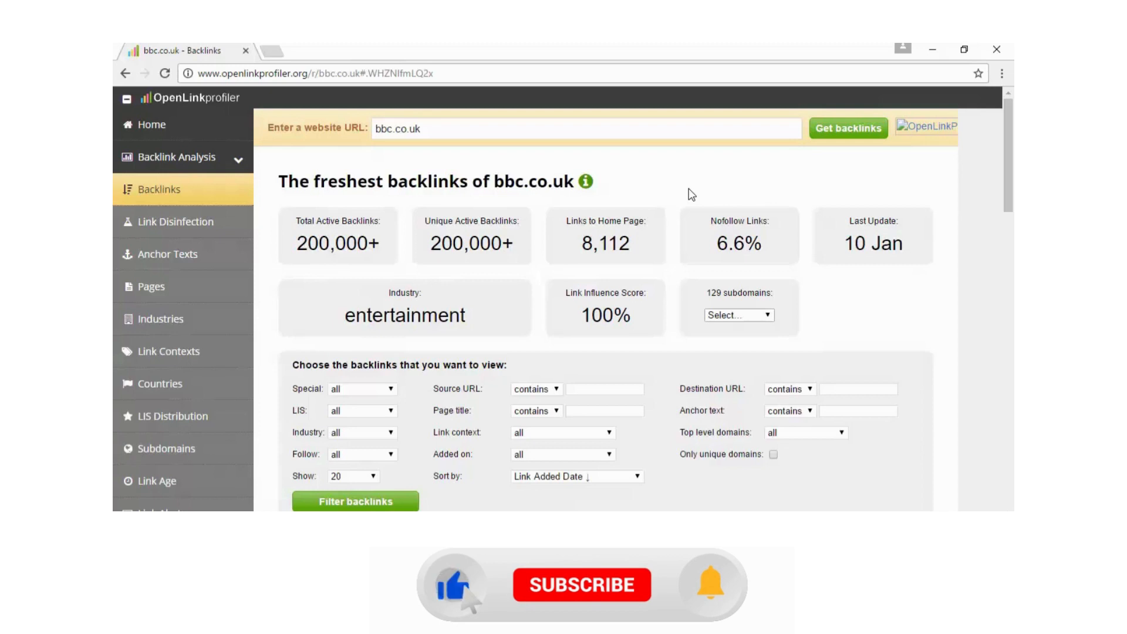
# Step: Show the OpenLinkProfiler freshest backlinks report for bbc.co.uk
pyautogui.click(581, 584)
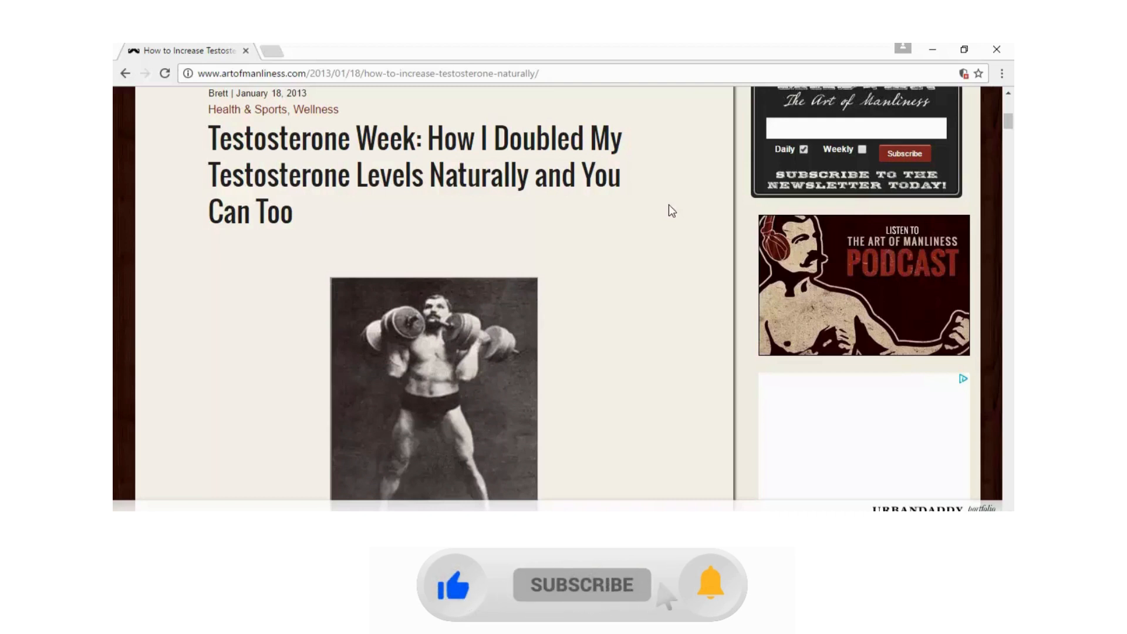
# Step: Show the Art of Manliness 'How to Increase Testosterone Naturally' article as a link bait example
pyautogui.click(708, 584)
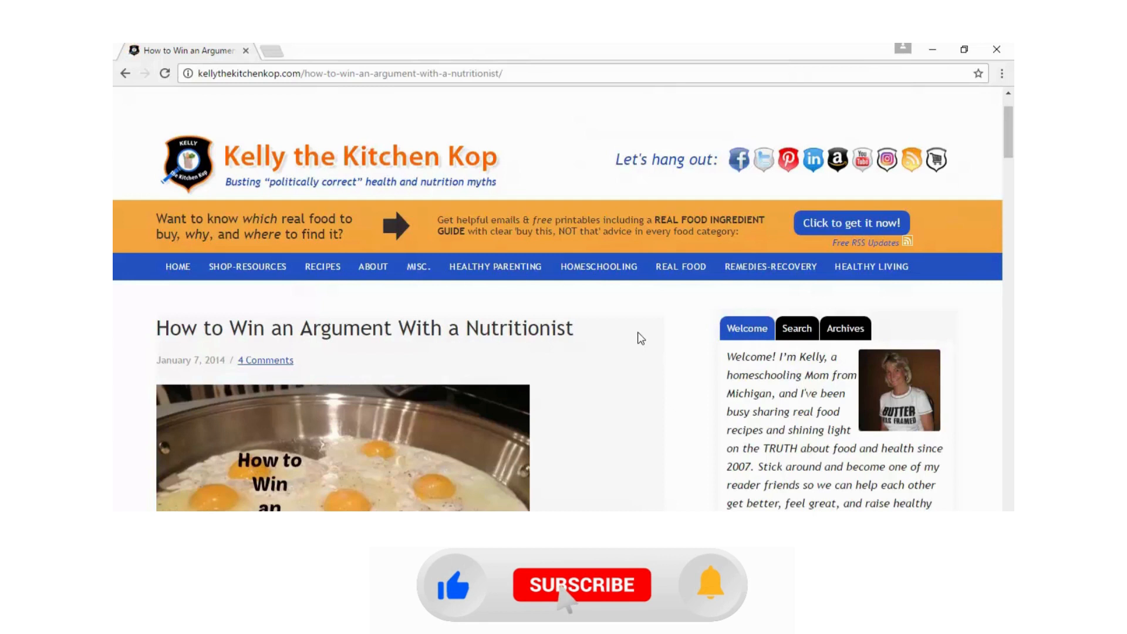
# Step: Show the Kelly the Kitchen Kop 'How to Win an Argument With a Nutritionist' post
pyautogui.click(581, 584)
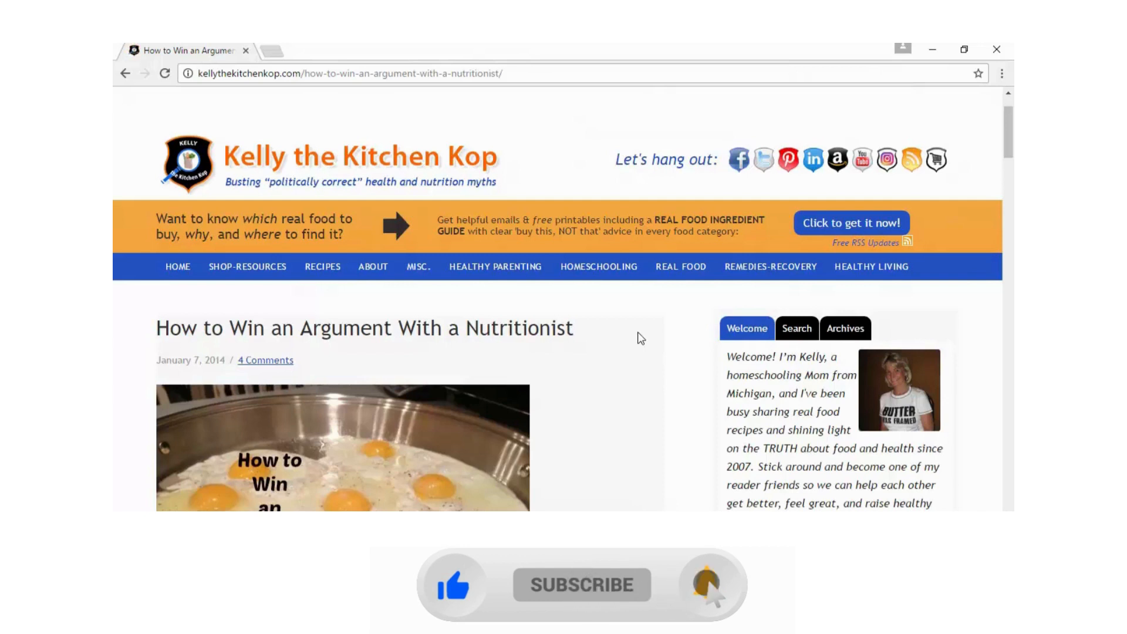
pyautogui.click(708, 583)
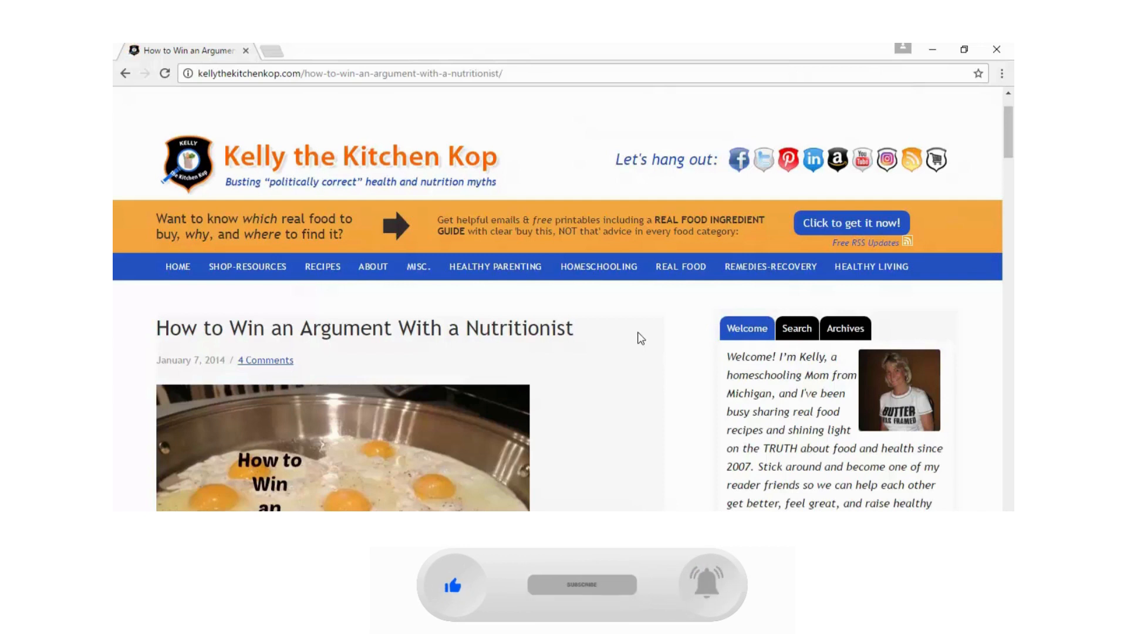